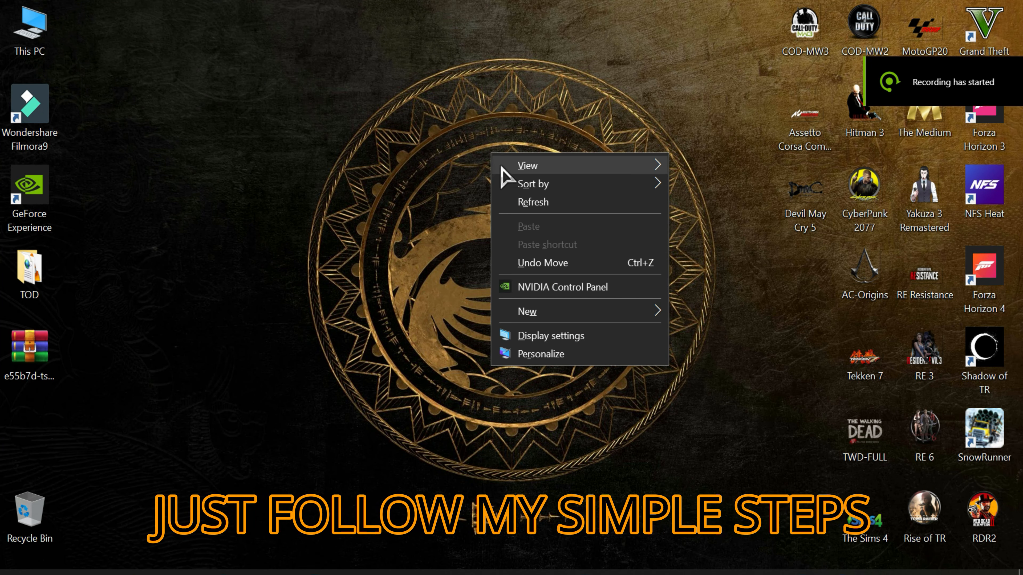
# Extract the e55b7d-tsgr20 car mod archive onto the desktop using Extract Here.
pyautogui.rightClick(28, 346)
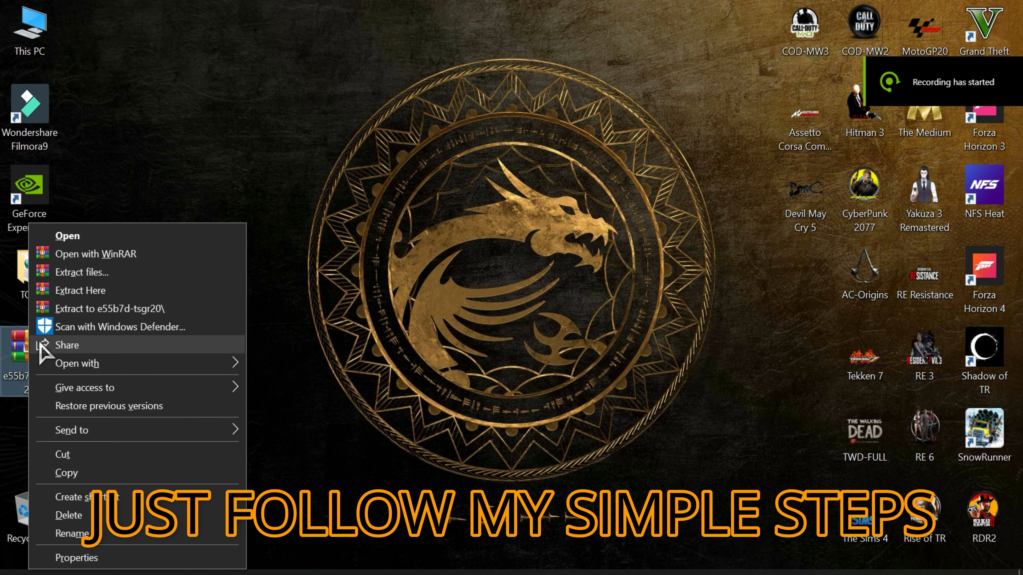
pyautogui.click(81, 289)
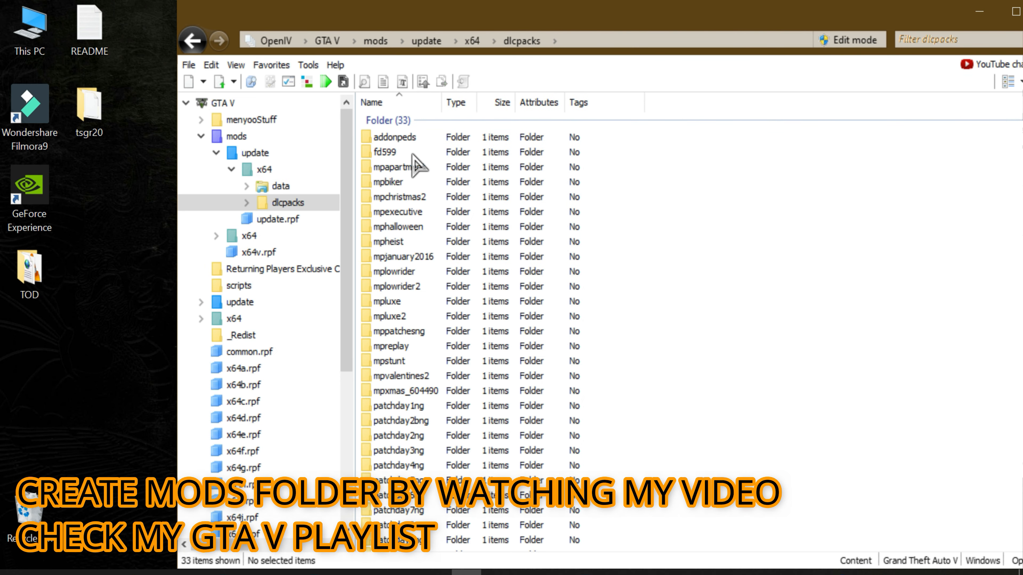
# Turn on edit mode, add the tsgr20 folder to dlcpacks, and go into update.rpf.
pyautogui.click(848, 40)
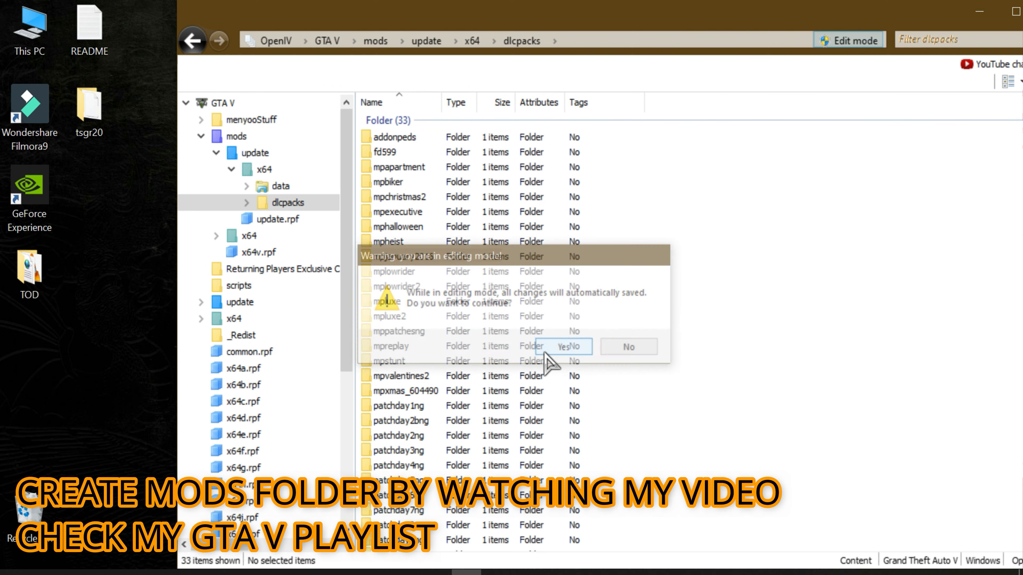
pyautogui.click(565, 346)
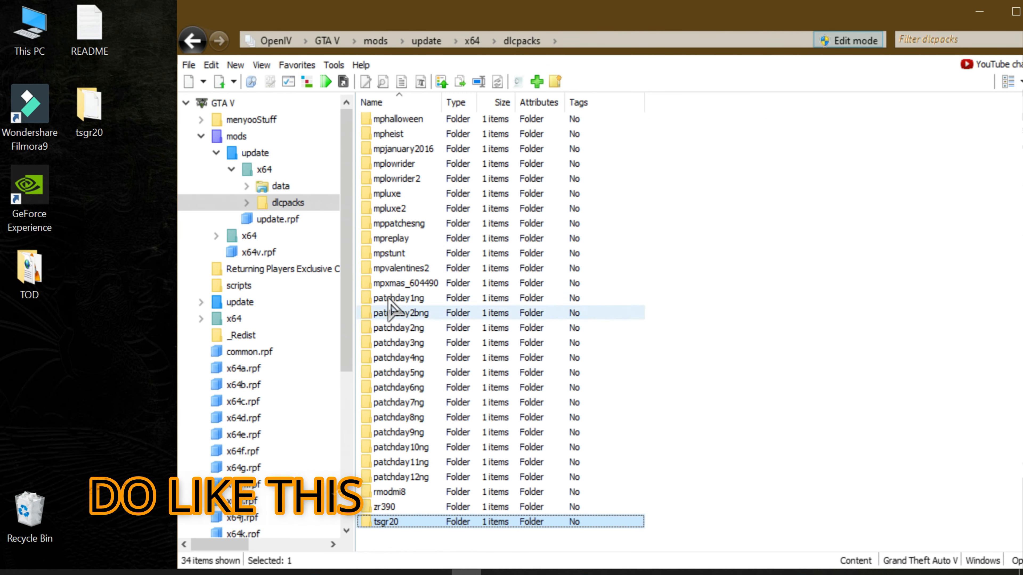
pyautogui.click(192, 40)
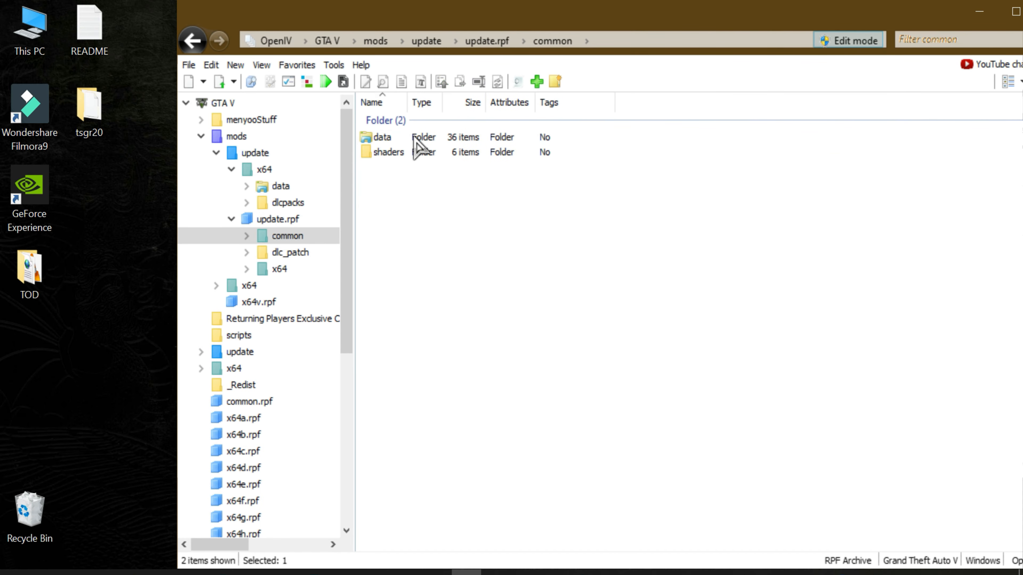
# Open dlclist.xml from update.rpf\common\data in the text editor.
pyautogui.doubleClick(384, 137)
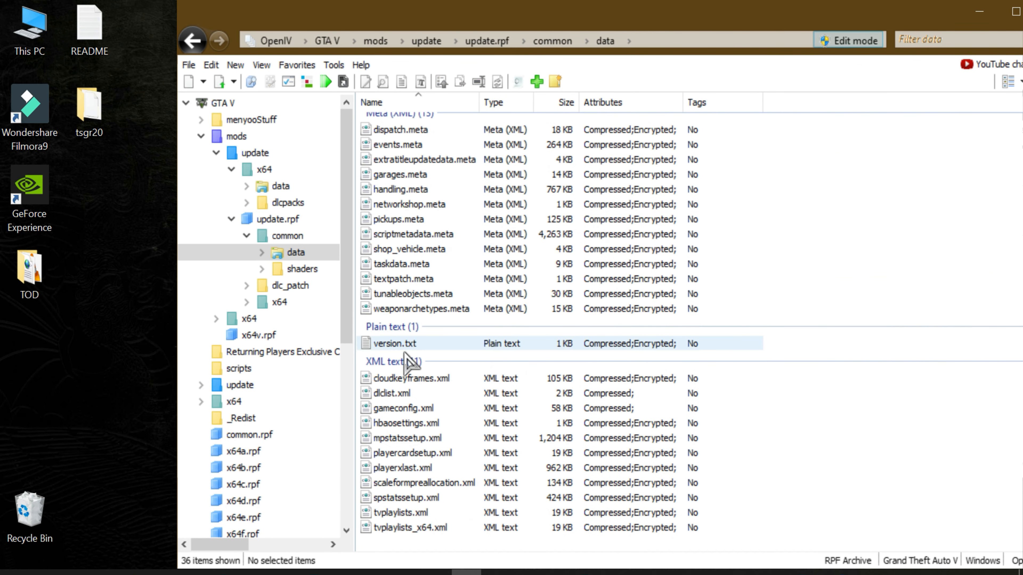
pyautogui.click(398, 393)
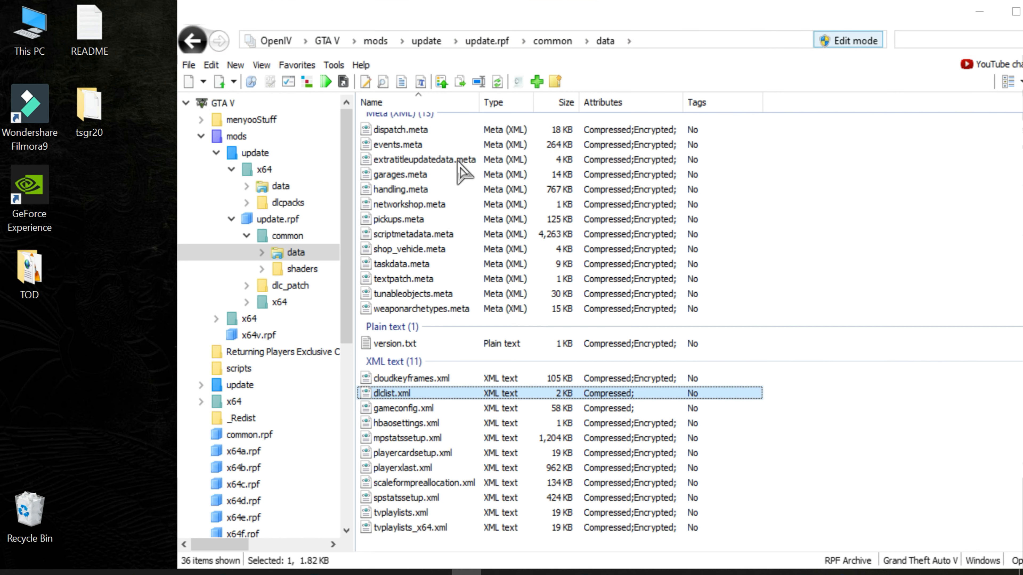
pyautogui.doubleClick(392, 393)
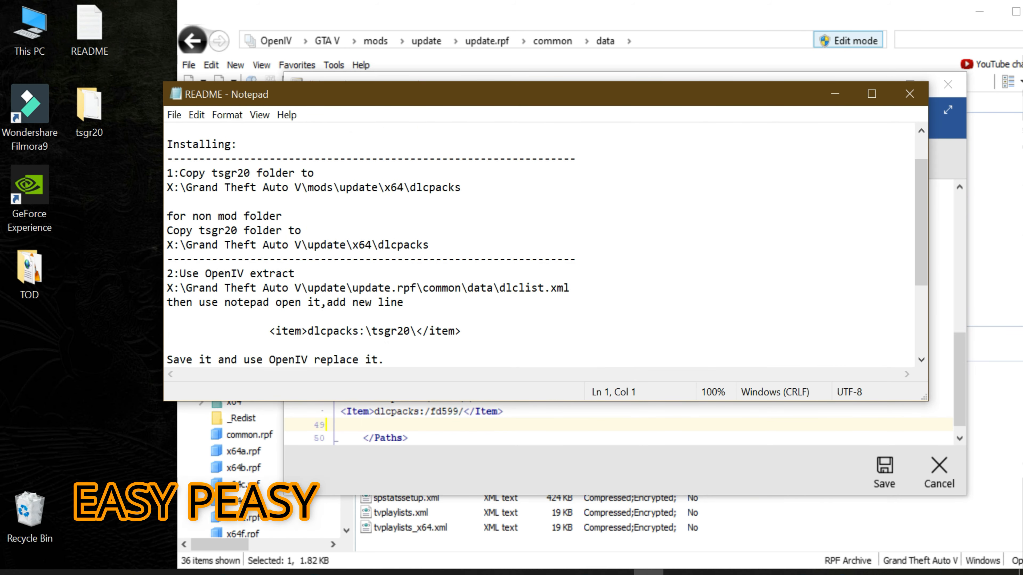
# Add the line <item>dlcpacks:\tsgr20\</item> from the README into dlclist.xml.
pyautogui.click(275, 331)
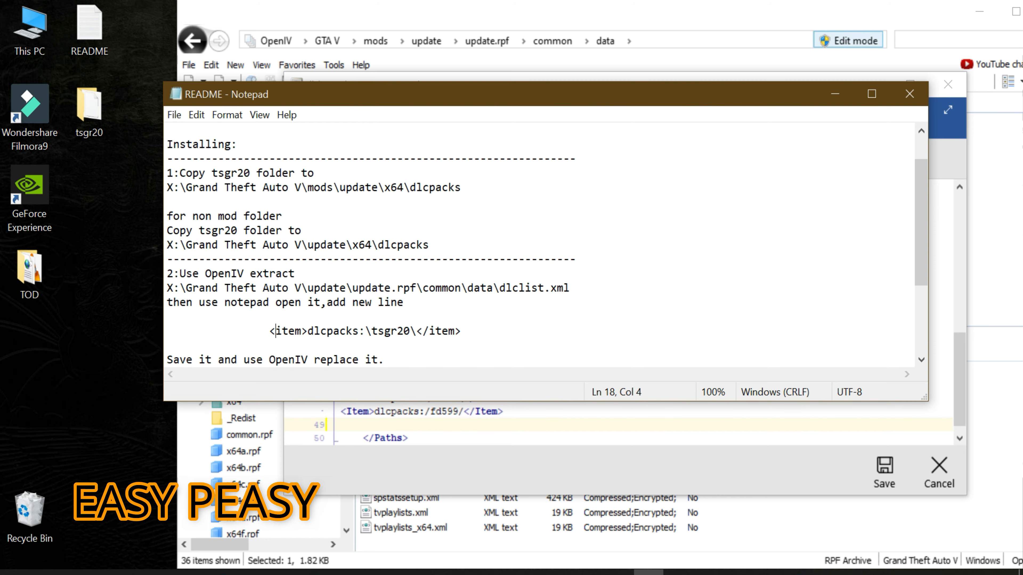
pyautogui.tripleClick(363, 331)
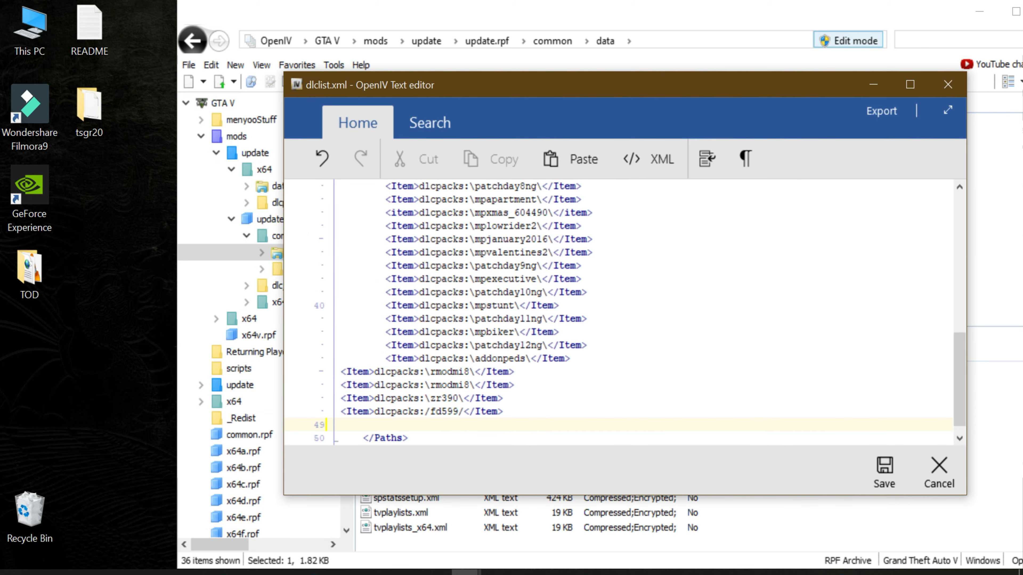
pyautogui.write('<item>dlcpacks:\\tsgr20\\</item>')
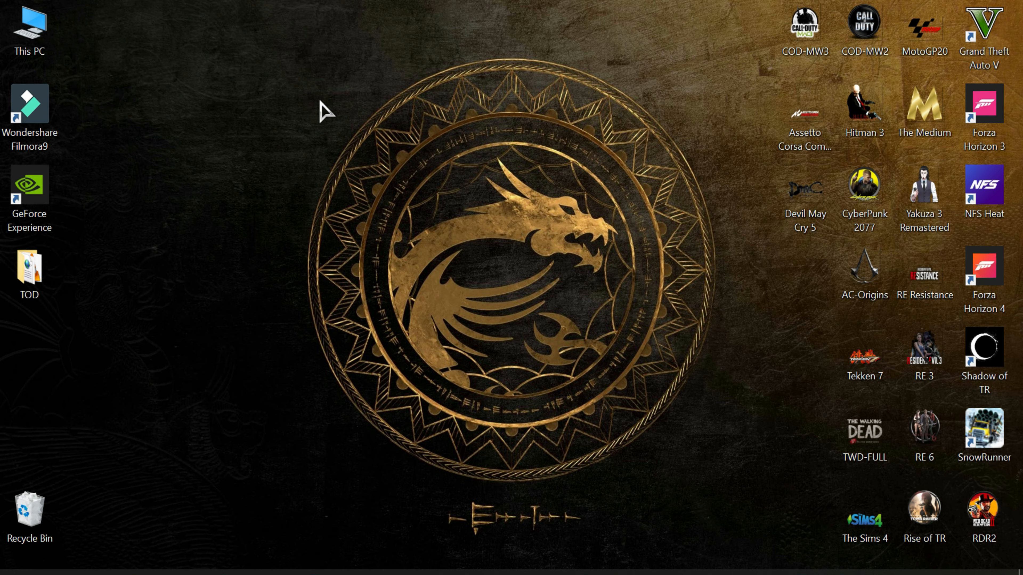
pyautogui.moveTo(983, 29)
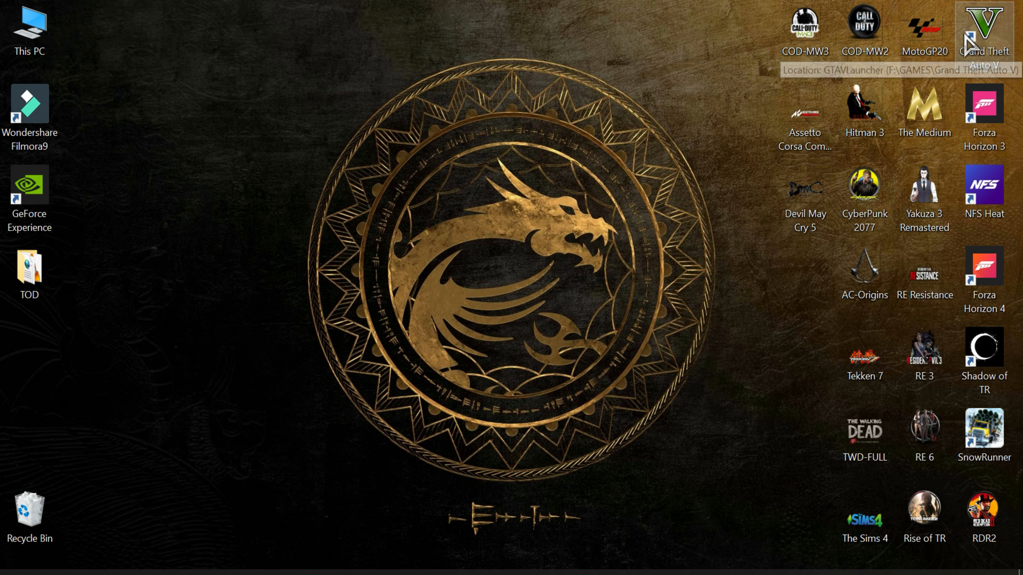
# Launch Grand Theft Auto V from its desktop shortcut via Open.
pyautogui.rightClick(984, 30)
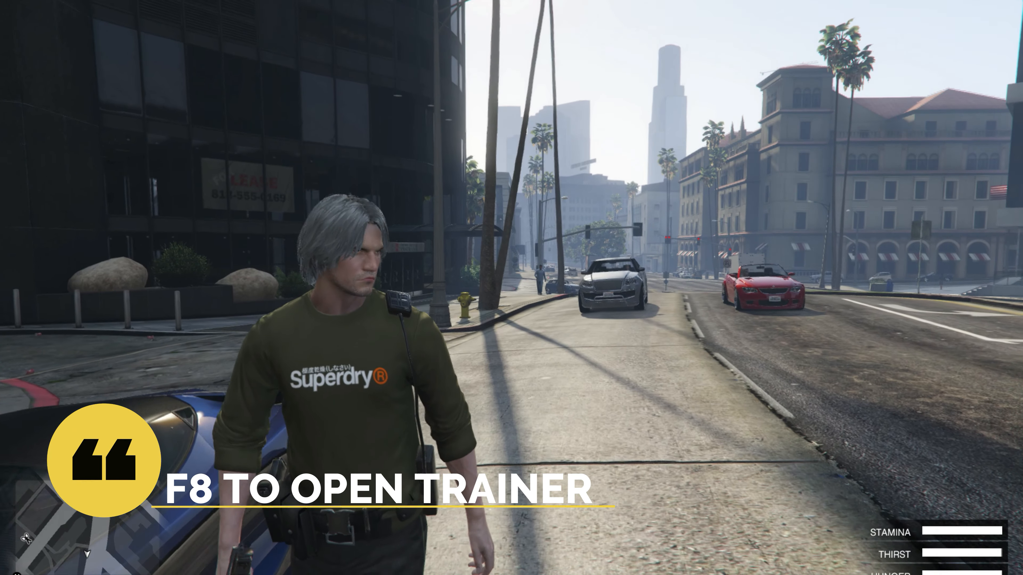
# Spawn the tsgr20 Supra through Menyoo's Add New Vehicle Model and drive it down the road.
pyautogui.press('f8')
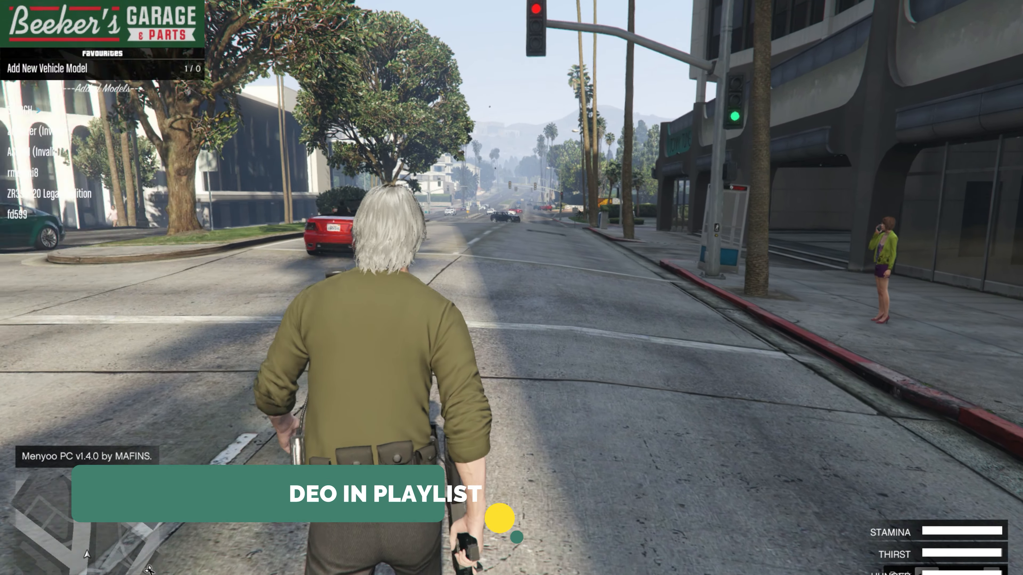
pyautogui.write('tsg')
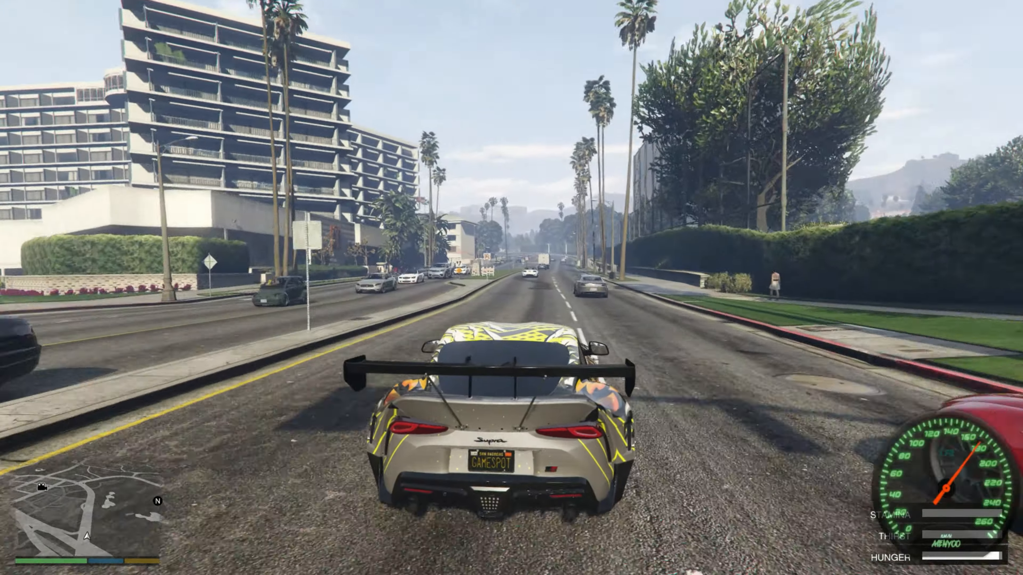
pyautogui.press('w')
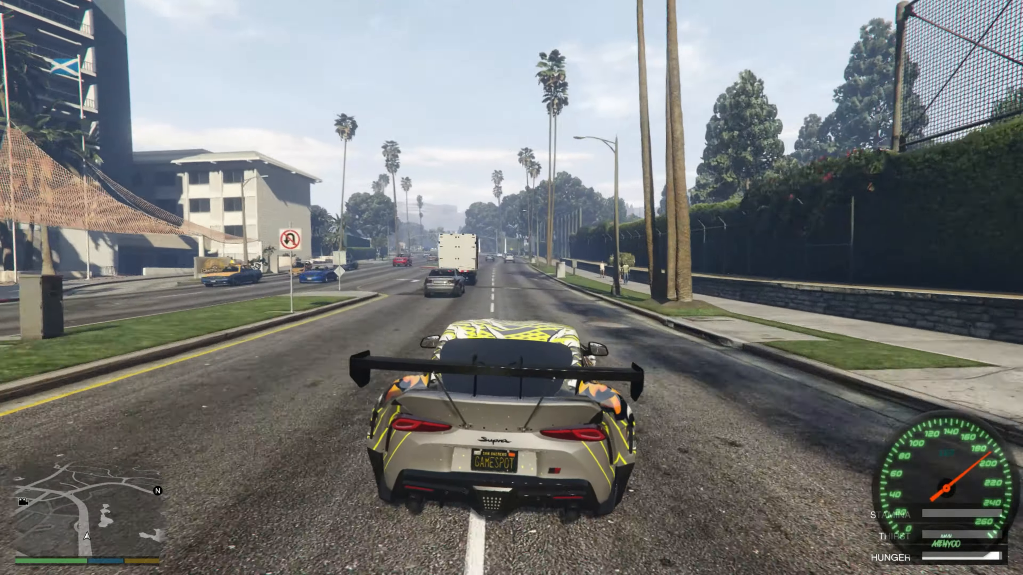